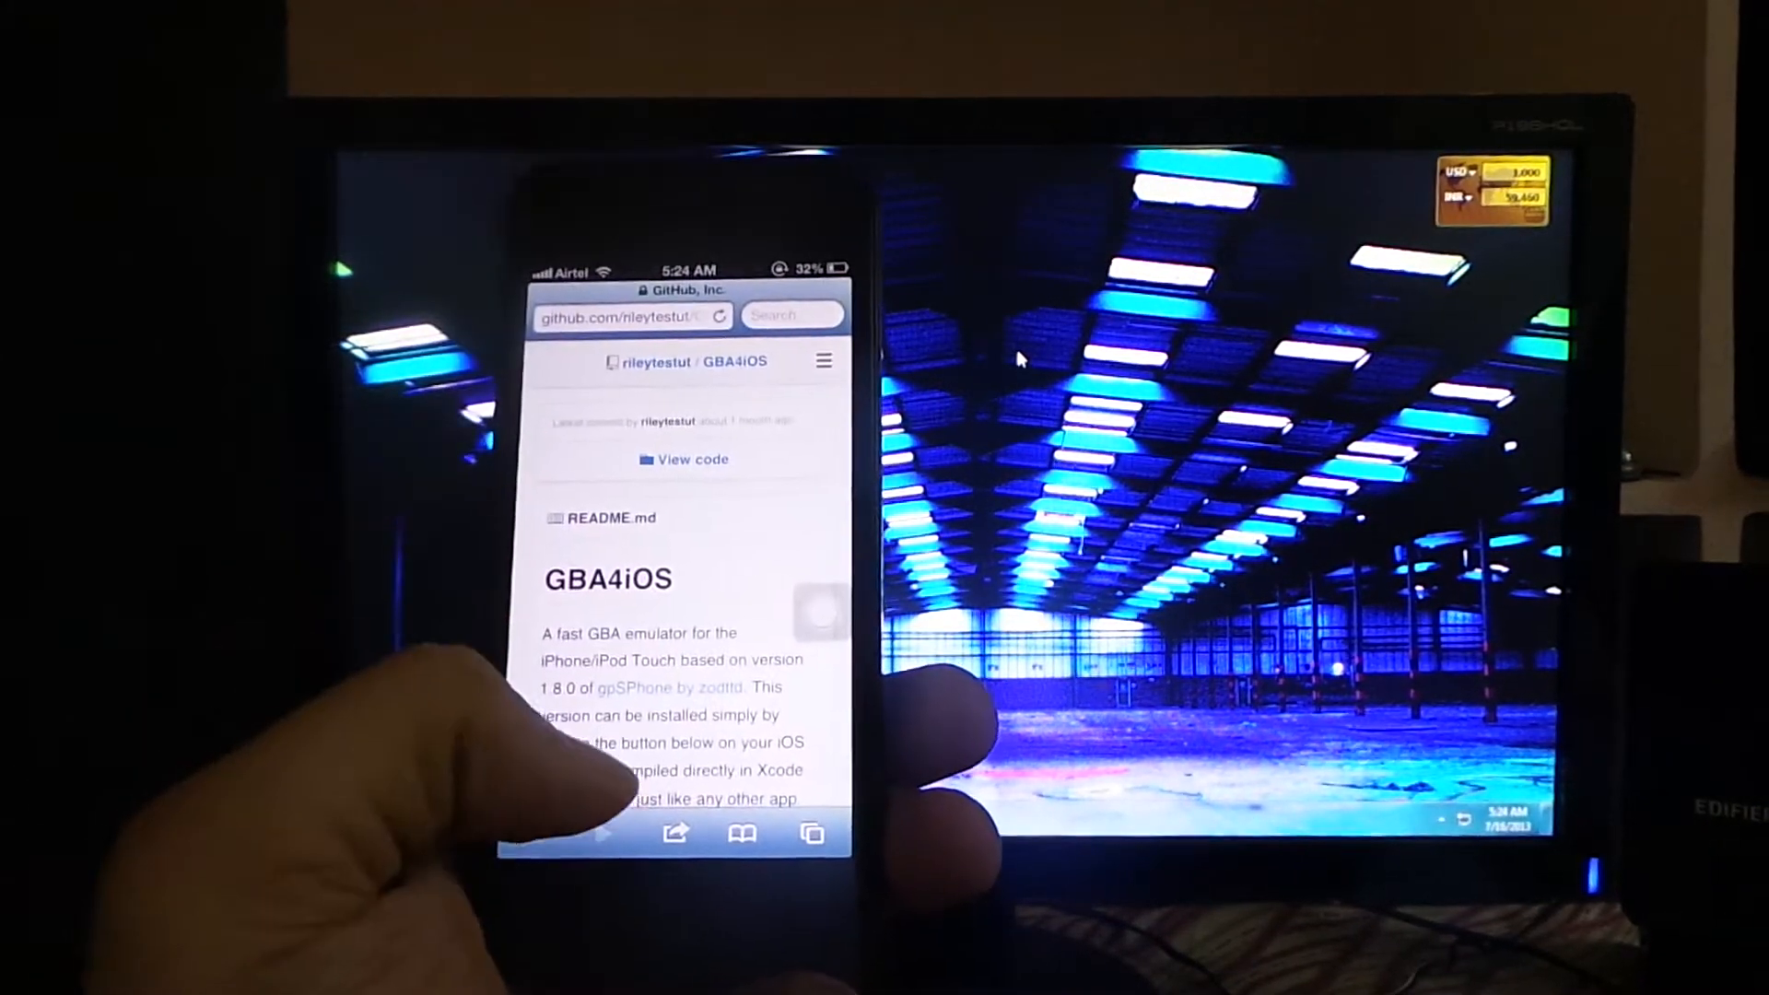
# - Scroll down the GBA4iOS GitHub page to reach the install link
pyautogui.scroll(-3)
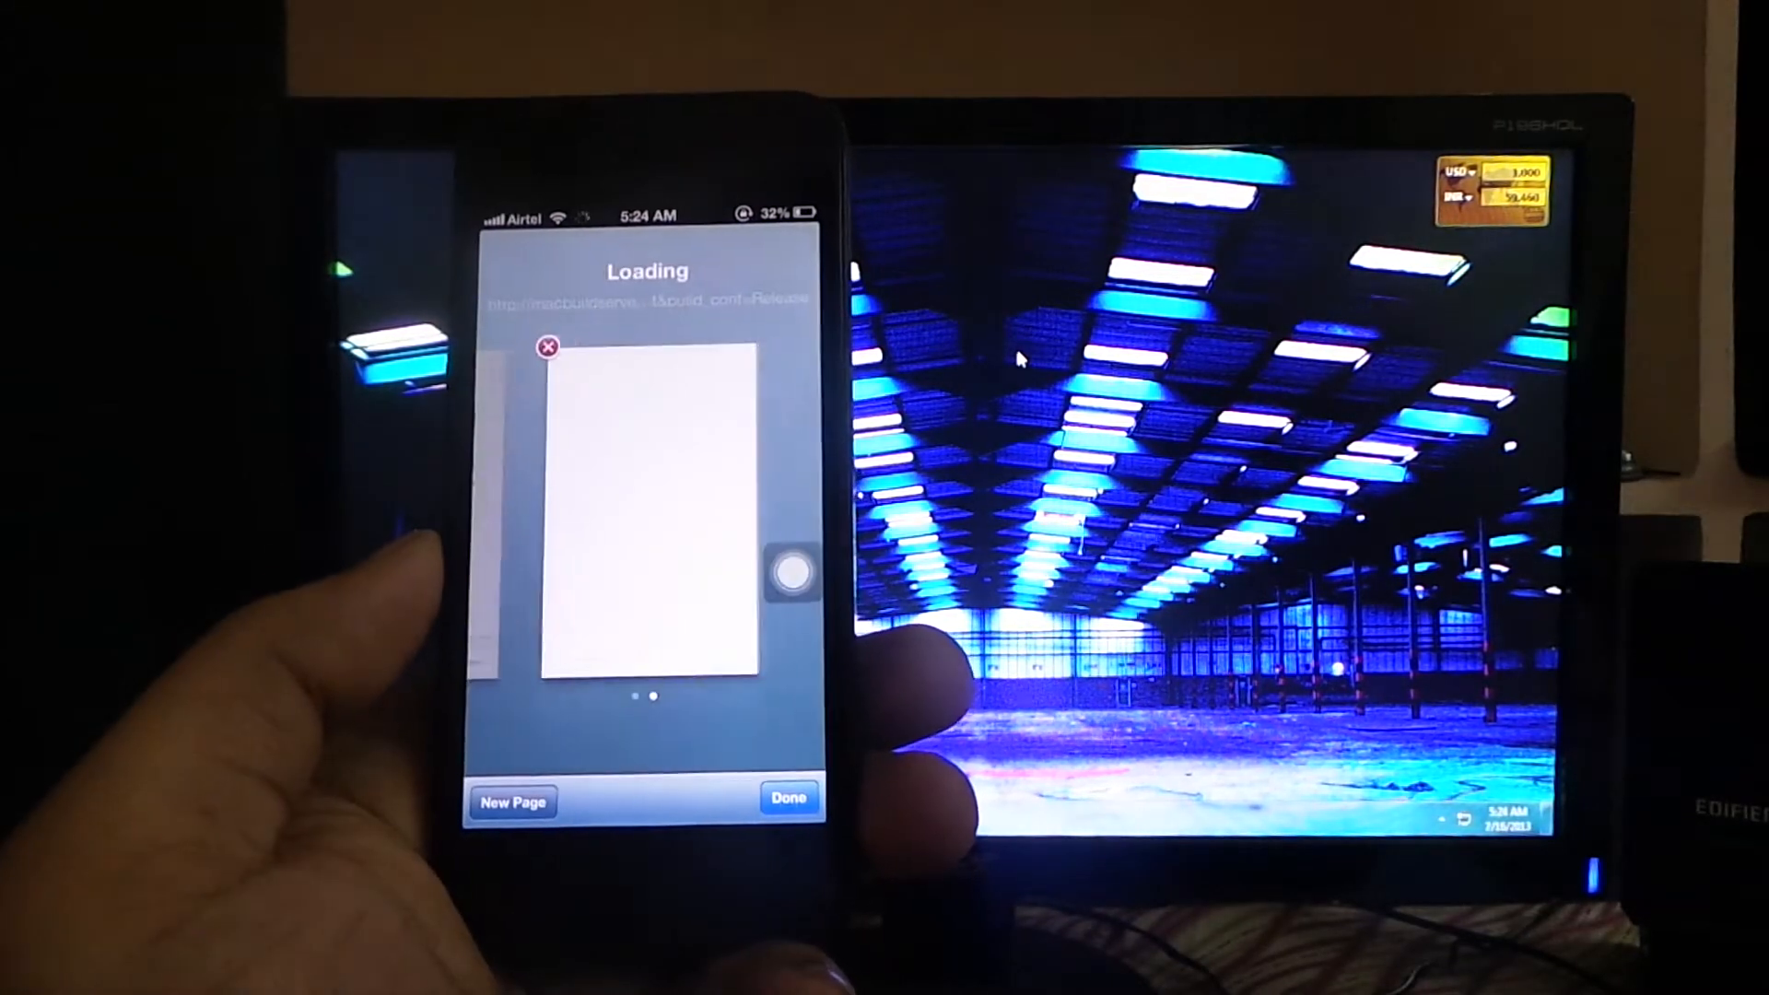
# - Return to the emulator's install page so GBA4iOS finishes installing
pyautogui.click(786, 801)
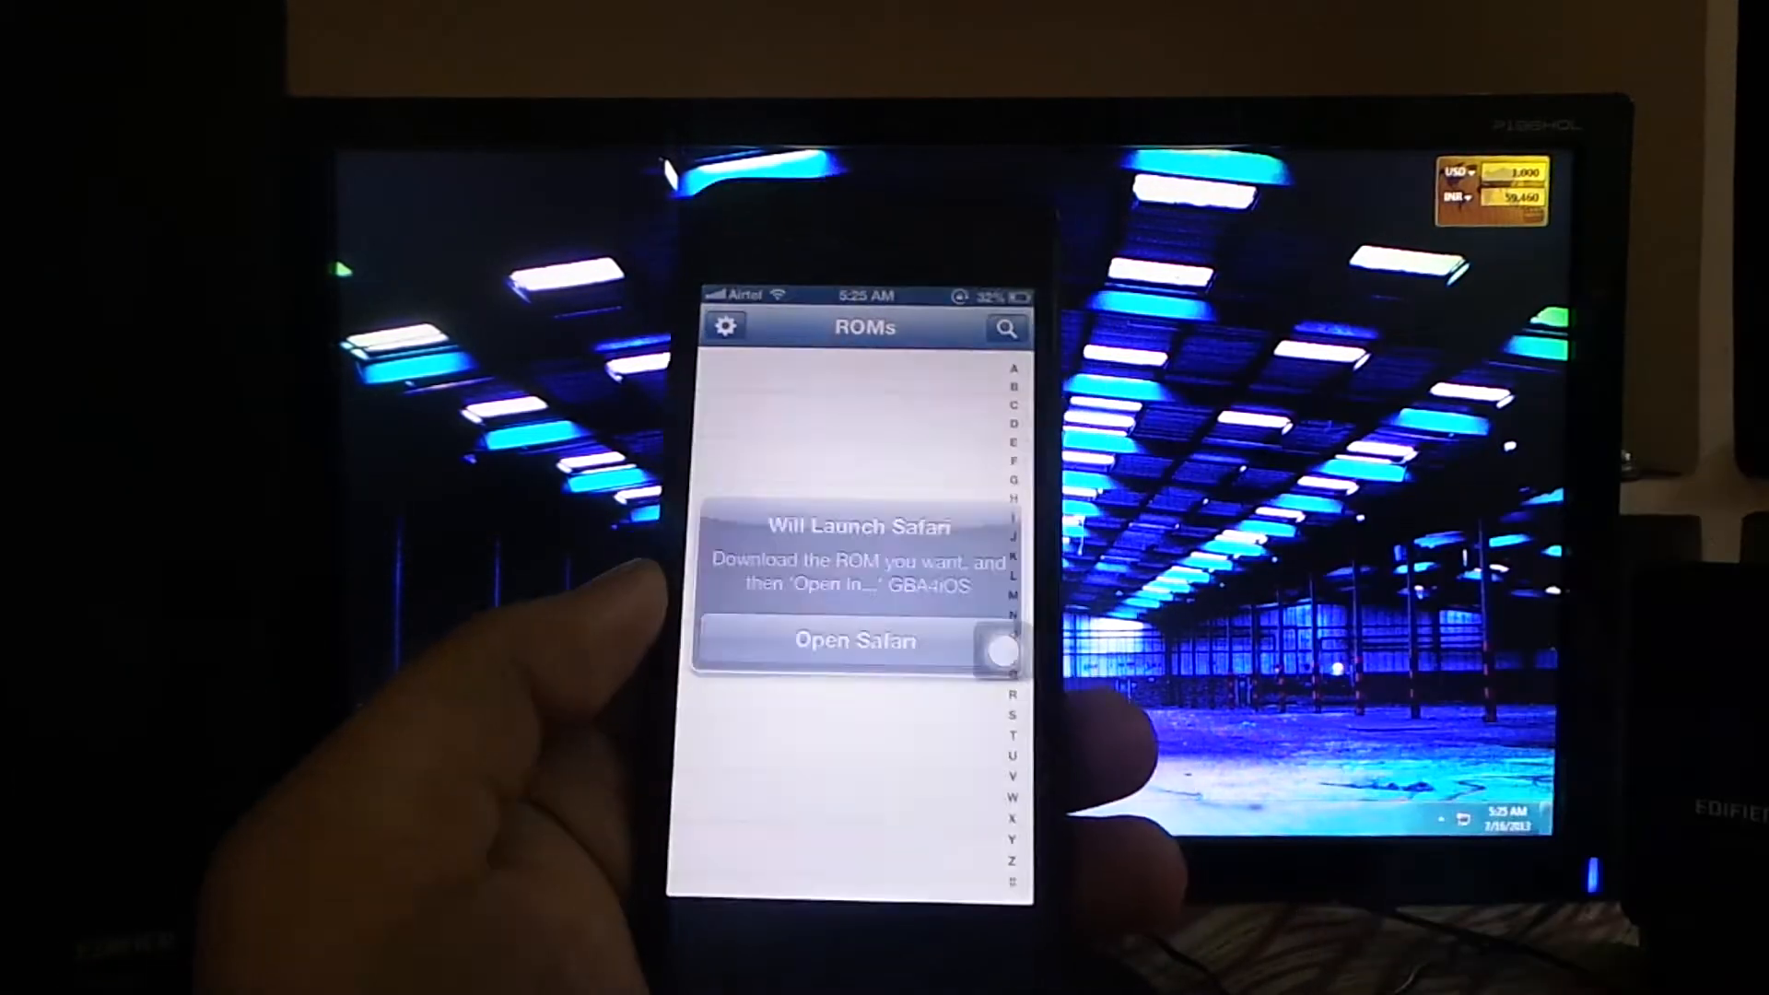
# - Open Safari from the GBA4iOS alert and pick CoolROM's Game Boy Advance ROMs result
pyautogui.click(856, 639)
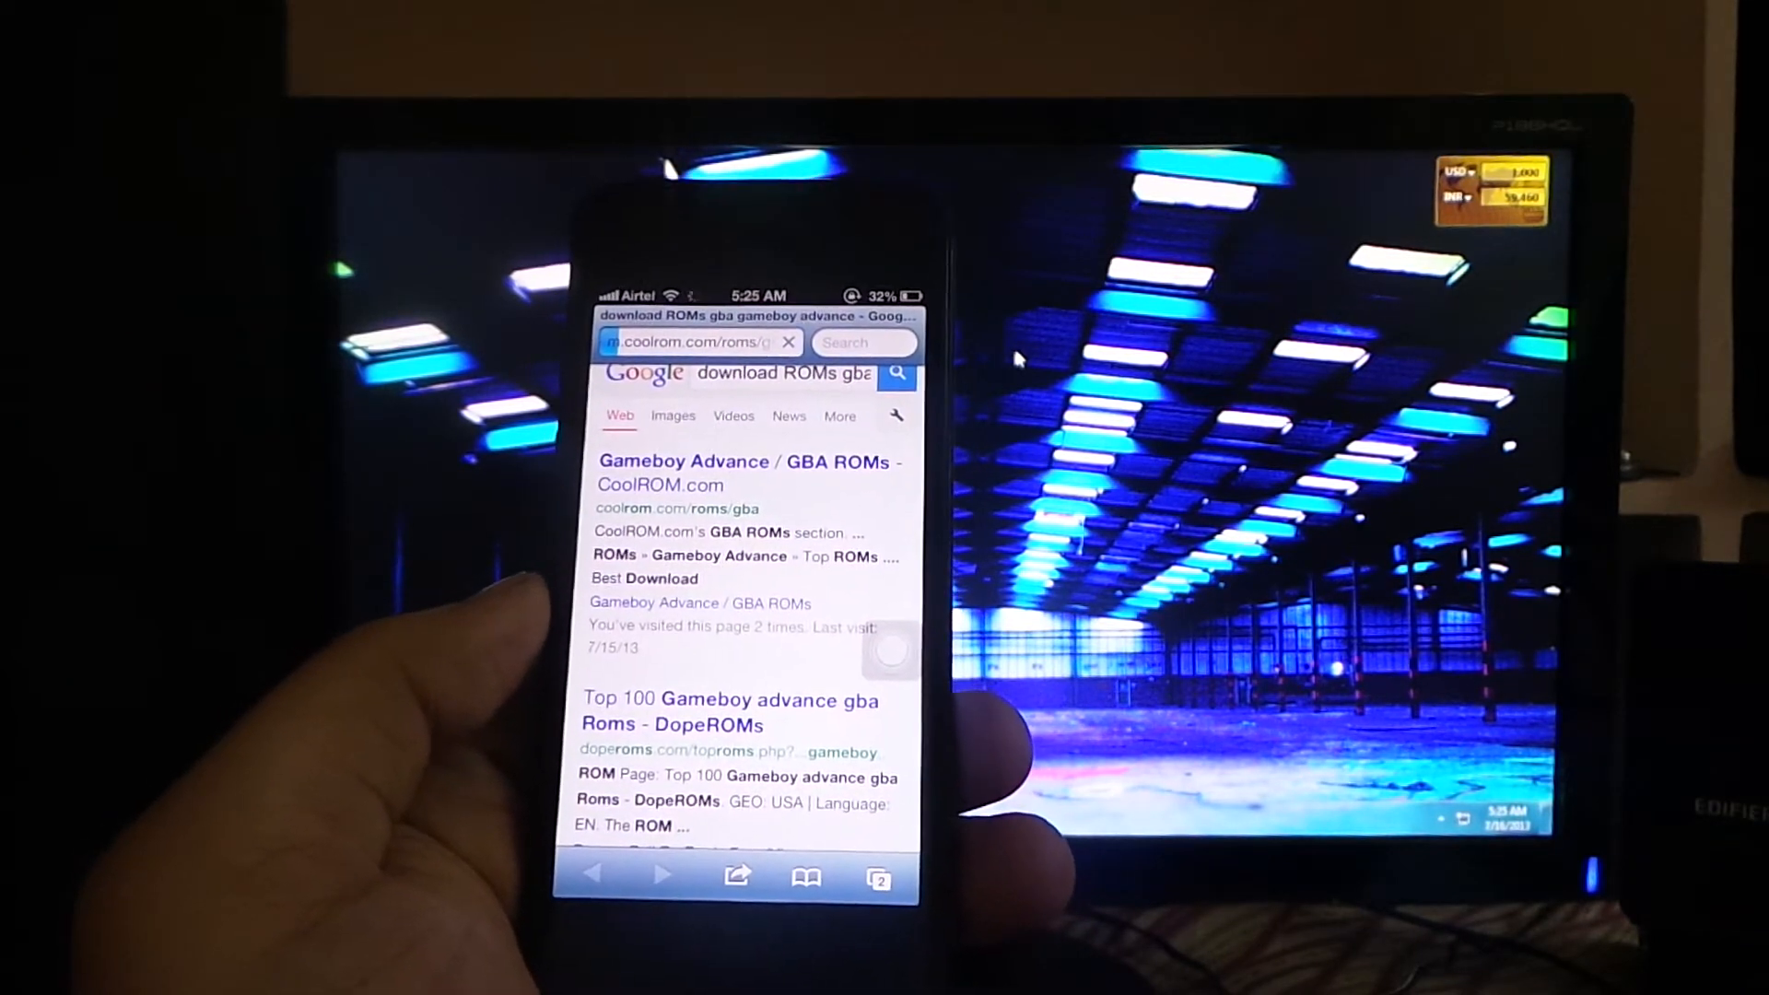
pyautogui.click(745, 473)
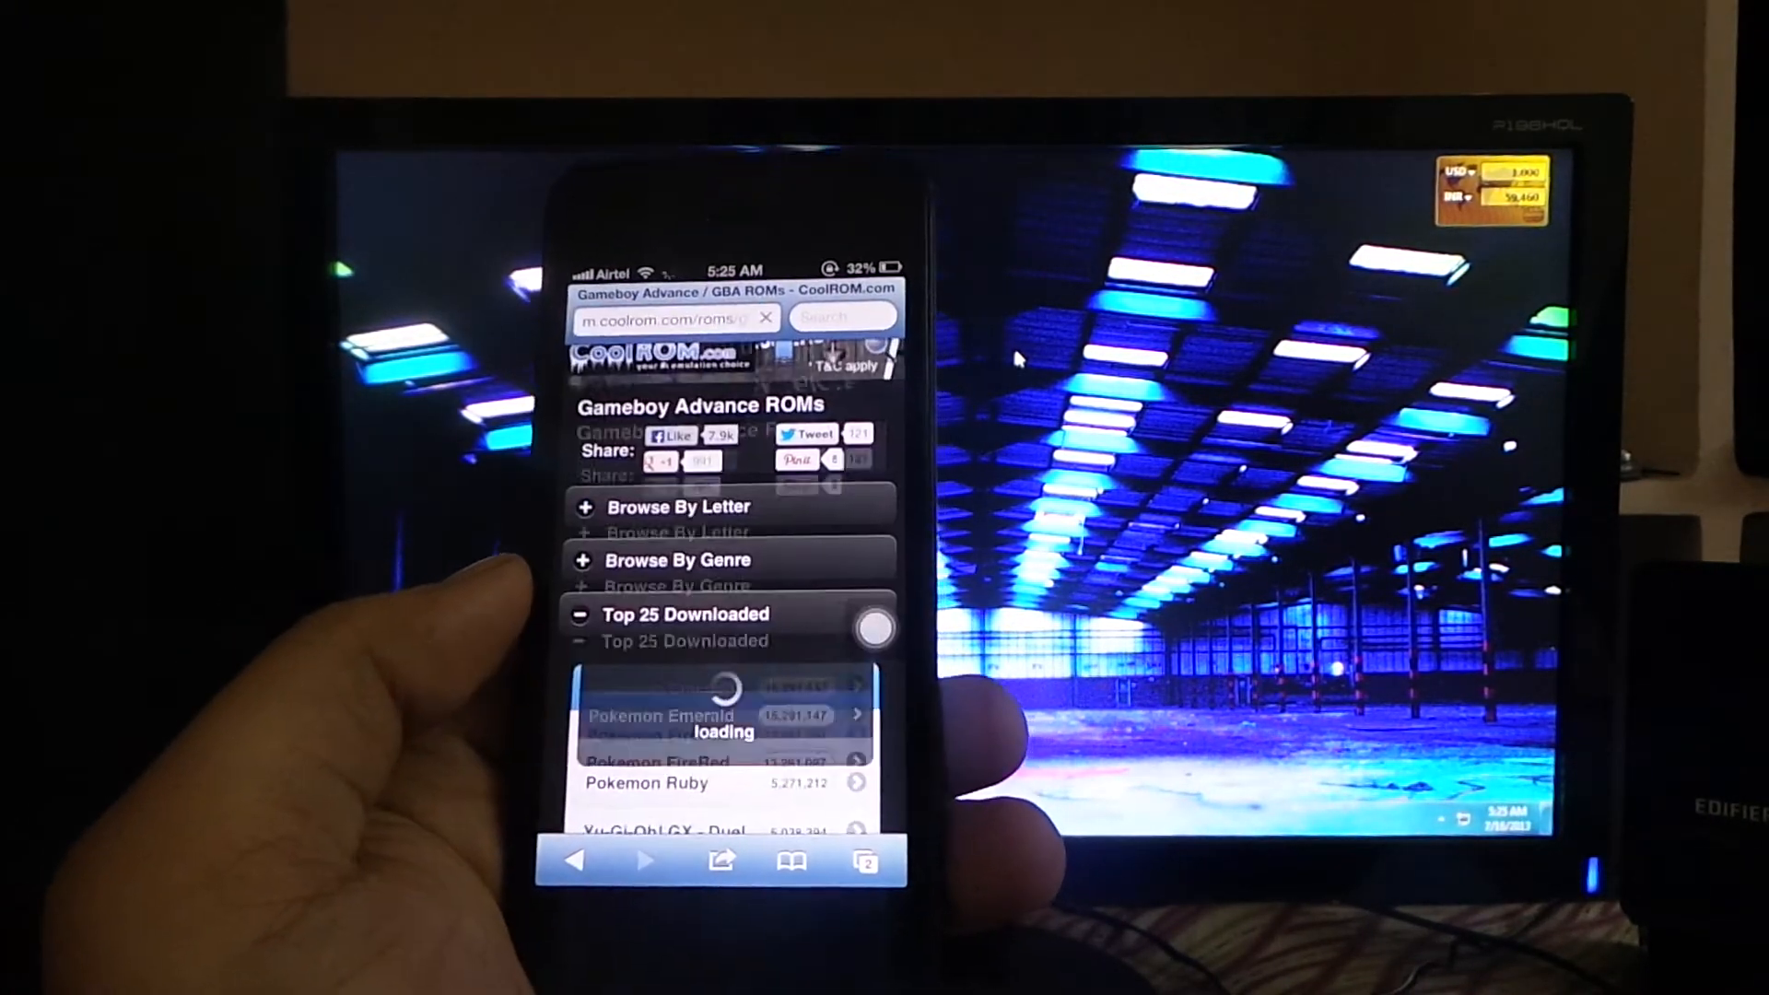
# - Open Pokemon Emerald from CoolROM's top-25 list and download its 6.6 MB zip
pyautogui.click(662, 715)
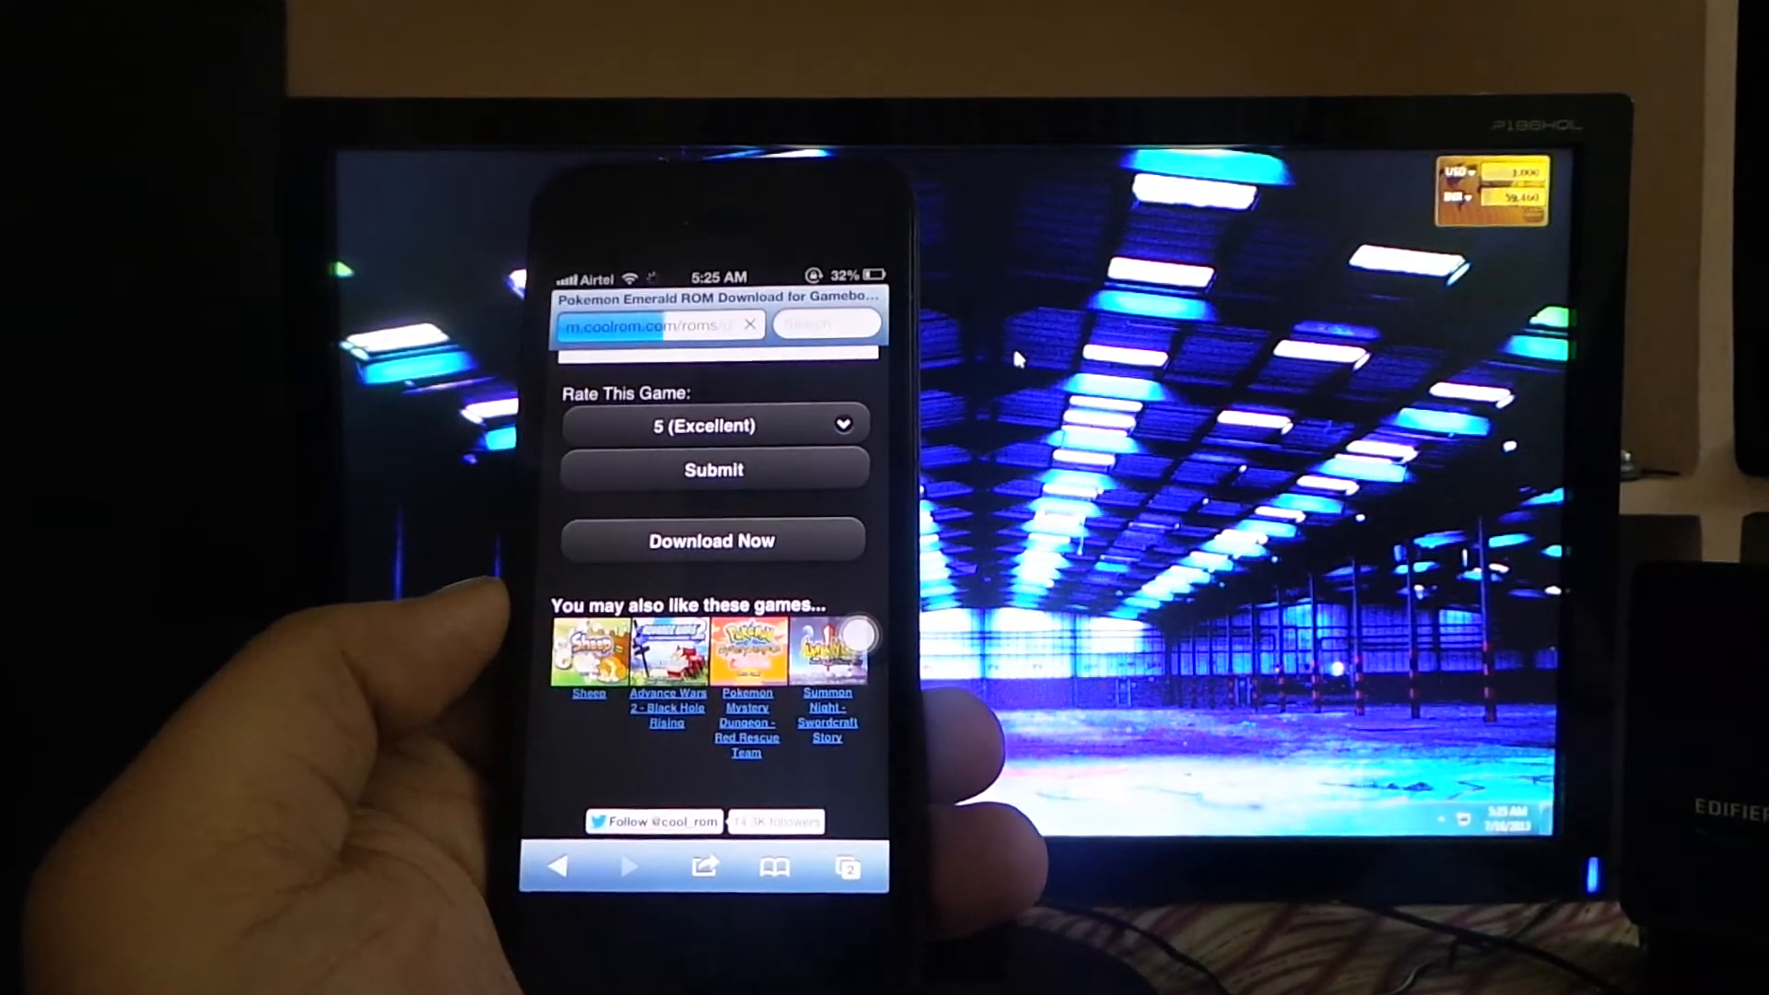
pyautogui.click(712, 539)
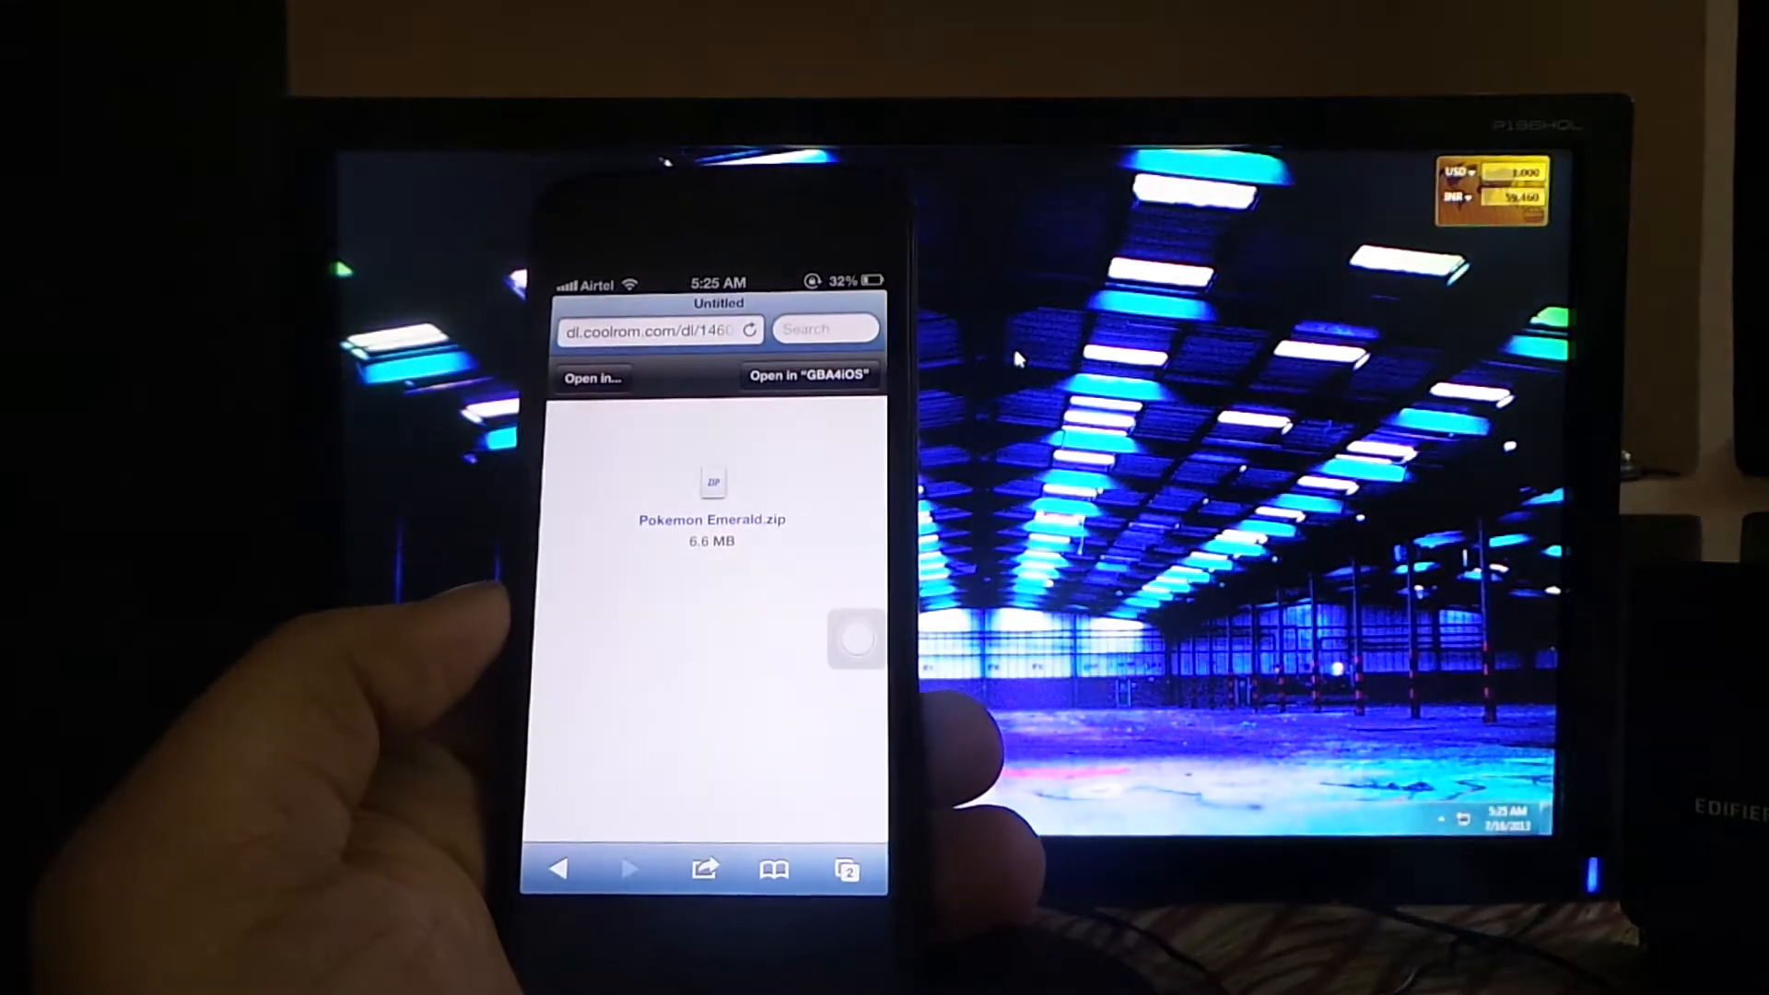